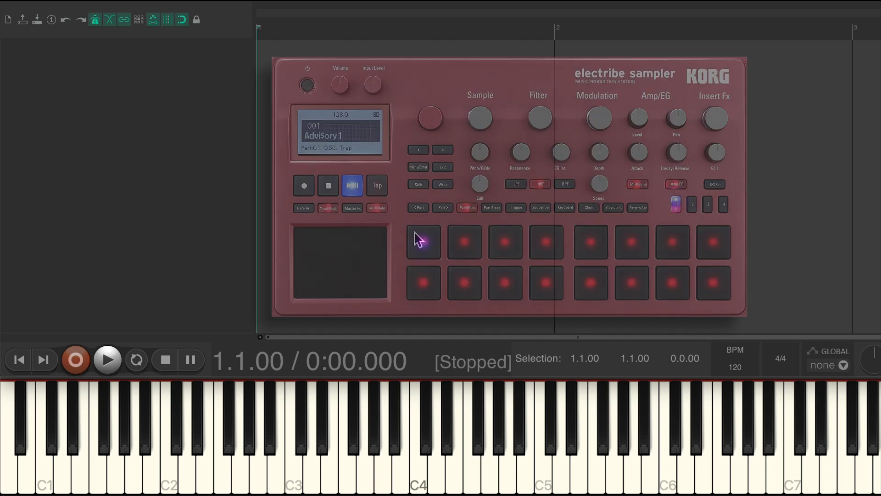
- Name the new track 'Drum Machine' and start editing the project tempo
{"action": "left_click", "coordinate": [423, 242]}
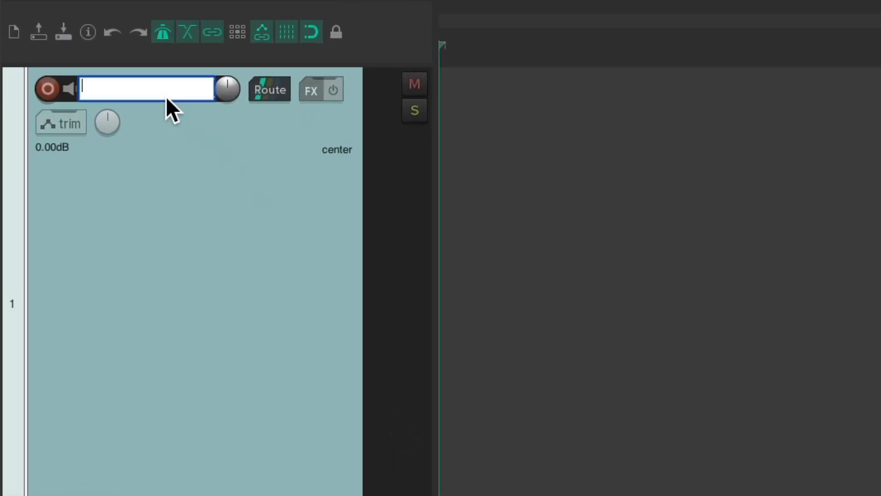
{"action": "type", "text": "Drum Machine"}
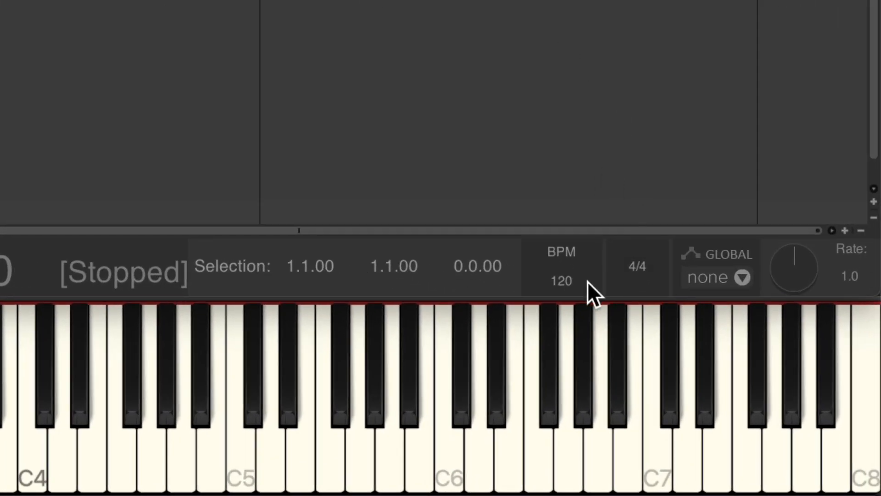
{"action": "double_click", "coordinate": [561, 281]}
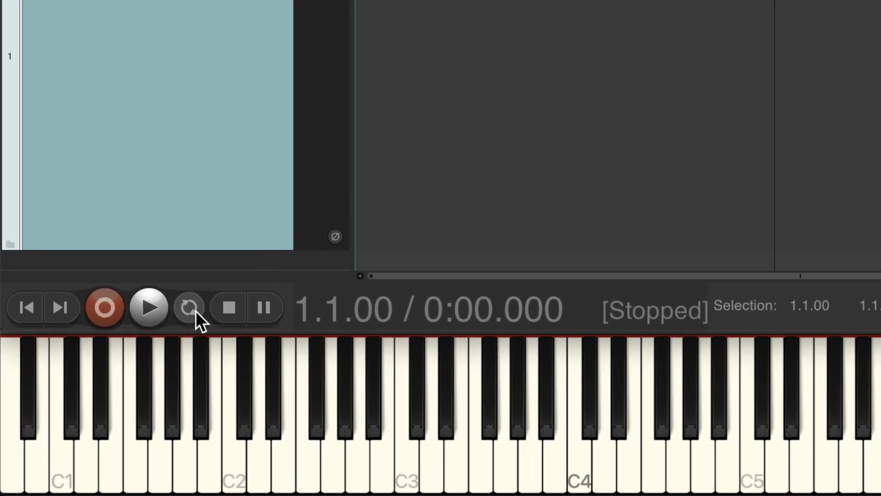
- Turn on looped playback in the transport bar
{"action": "left_click", "coordinate": [189, 309]}
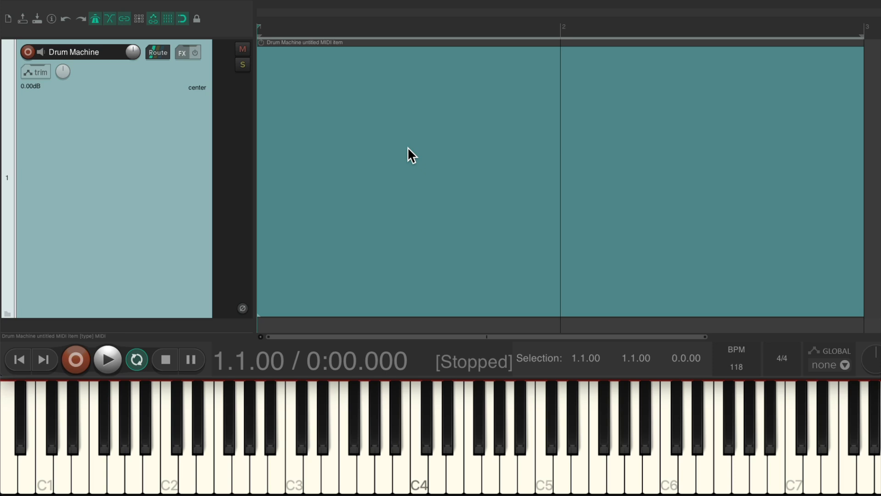
- Record-arm the Drum Machine track and set its input to the USB MIDI keyboard
{"action": "left_click", "coordinate": [29, 51]}
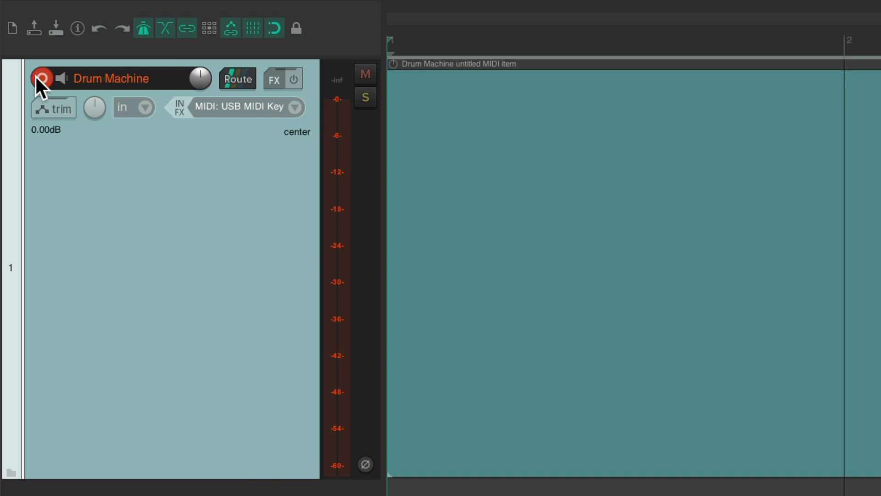
{"action": "left_click", "coordinate": [296, 107]}
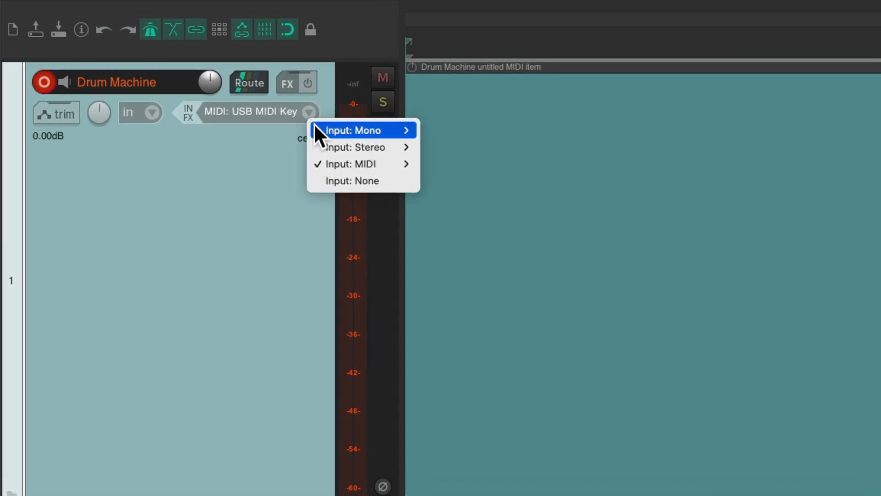
{"action": "mouse_move", "coordinate": [344, 173]}
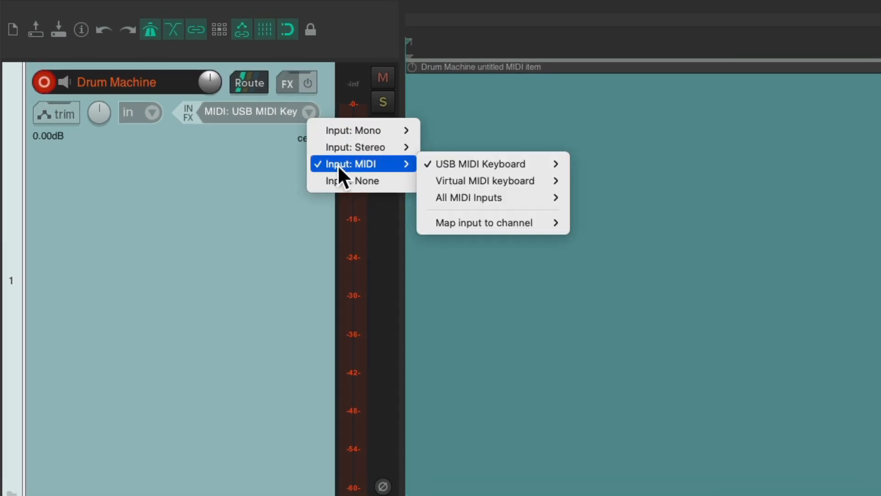
{"action": "mouse_move", "coordinate": [481, 163]}
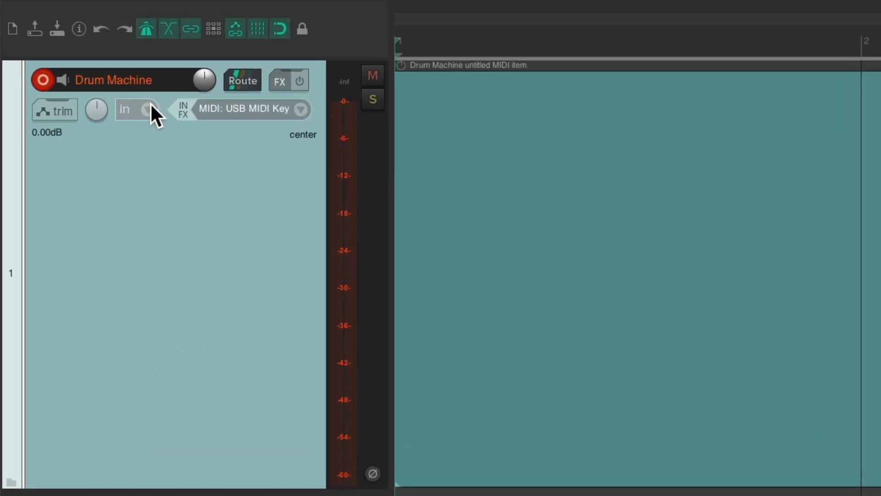
- Set the Drum Machine track's recording mode to MIDI overdub
{"action": "left_click", "coordinate": [146, 109]}
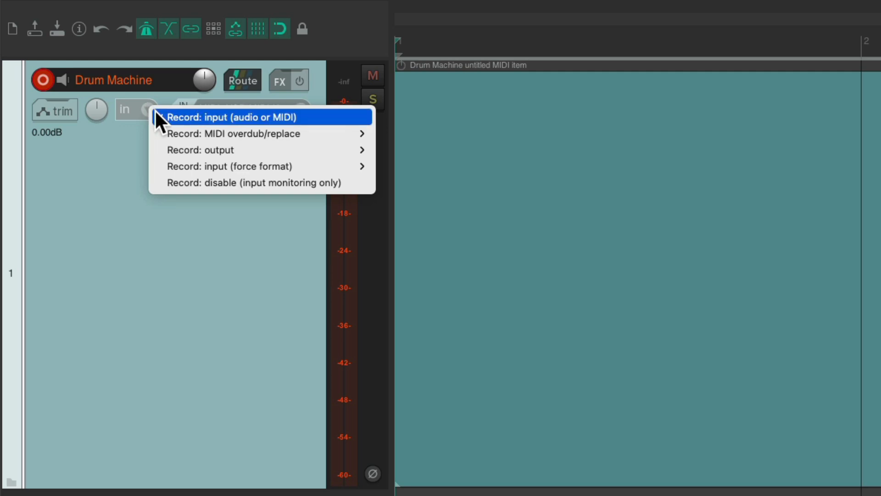
{"action": "mouse_move", "coordinate": [234, 134]}
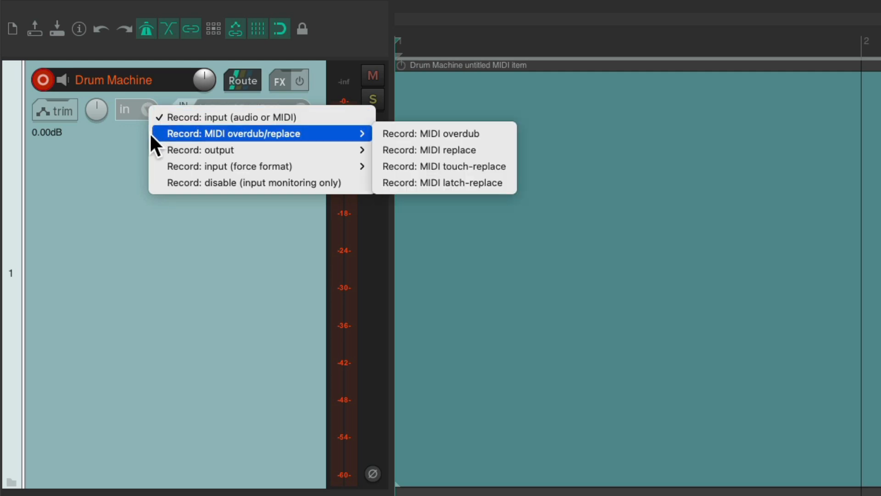
{"action": "mouse_move", "coordinate": [165, 147]}
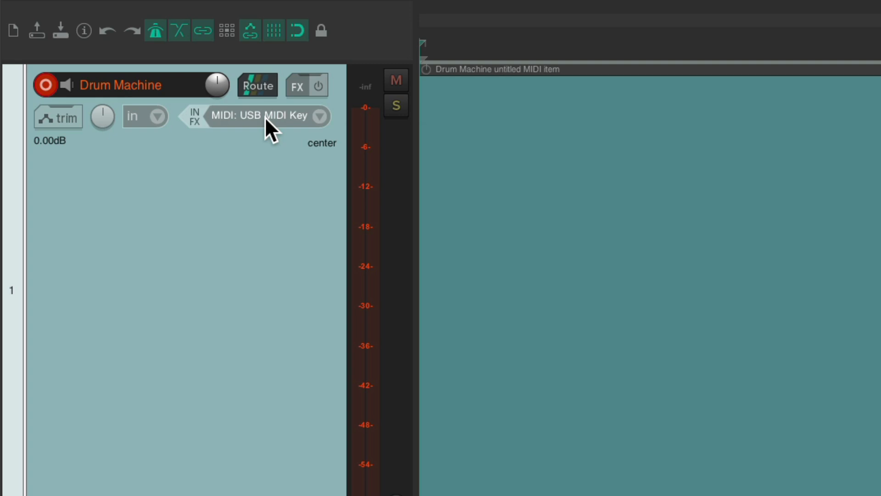
- Enable input quantize for the track's MIDI recording at 1/8 notes
{"action": "left_click", "coordinate": [259, 115]}
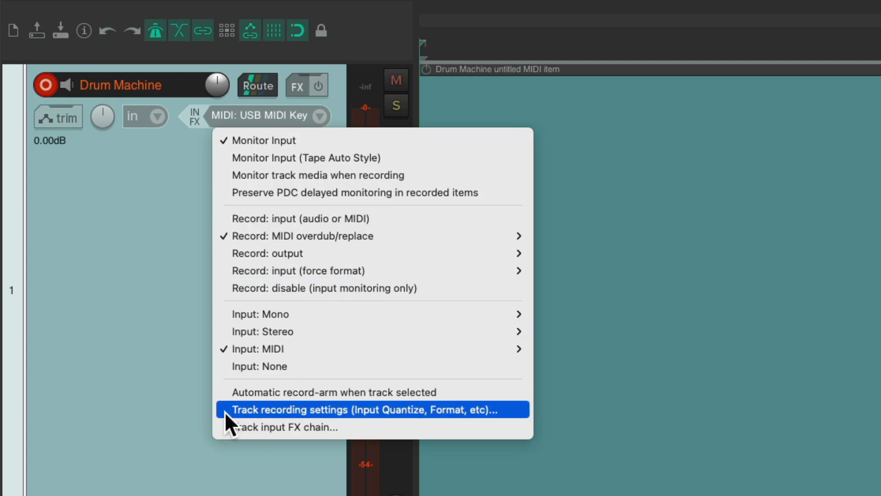
{"action": "left_click", "coordinate": [369, 409]}
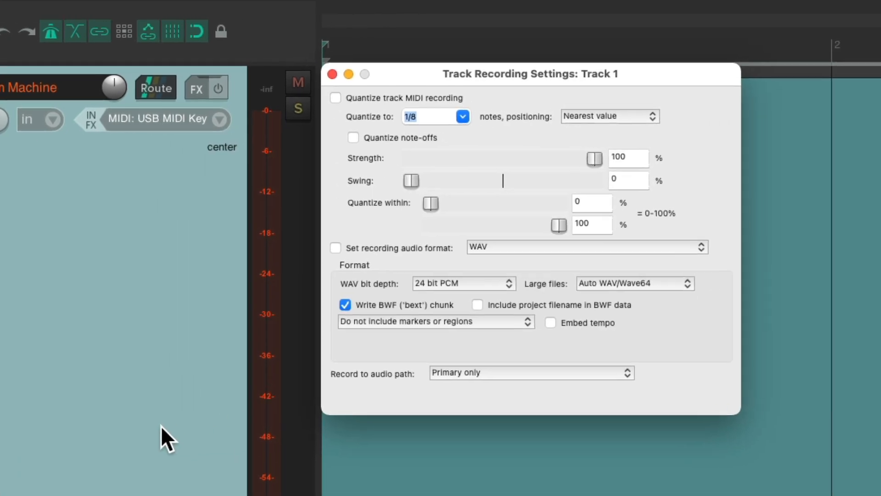
{"action": "left_click", "coordinate": [336, 98]}
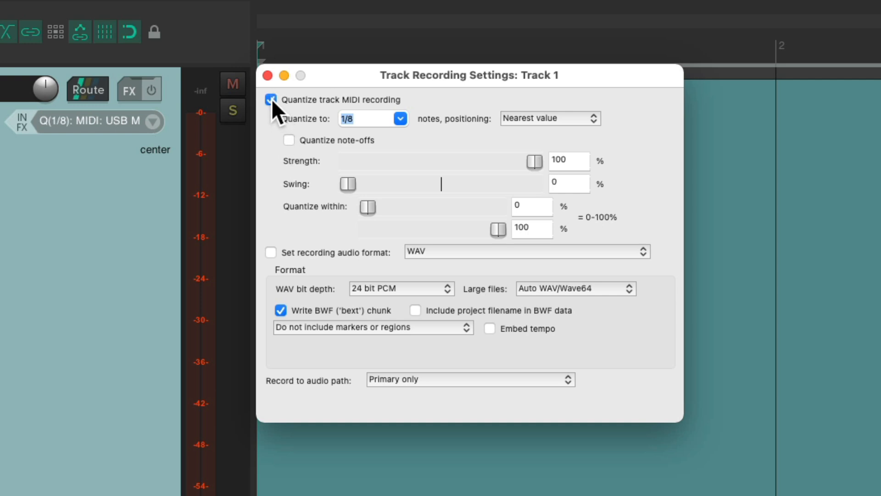
{"action": "left_click", "coordinate": [398, 119]}
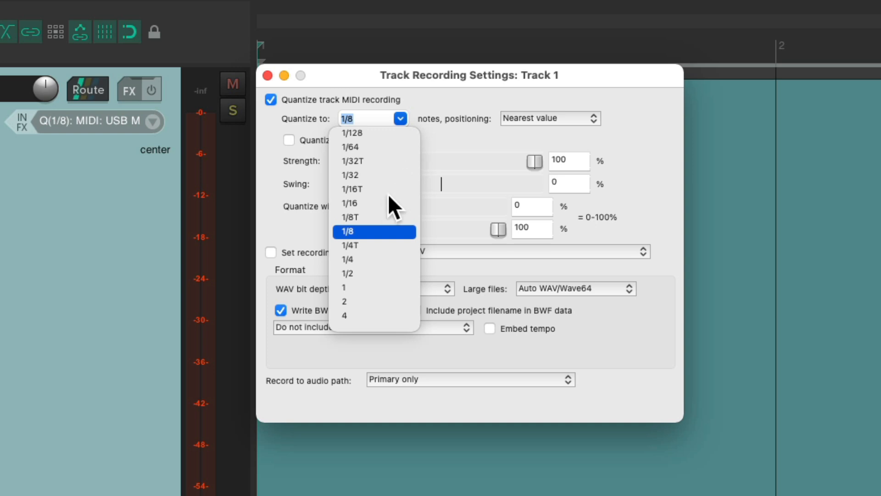
{"action": "mouse_move", "coordinate": [402, 248]}
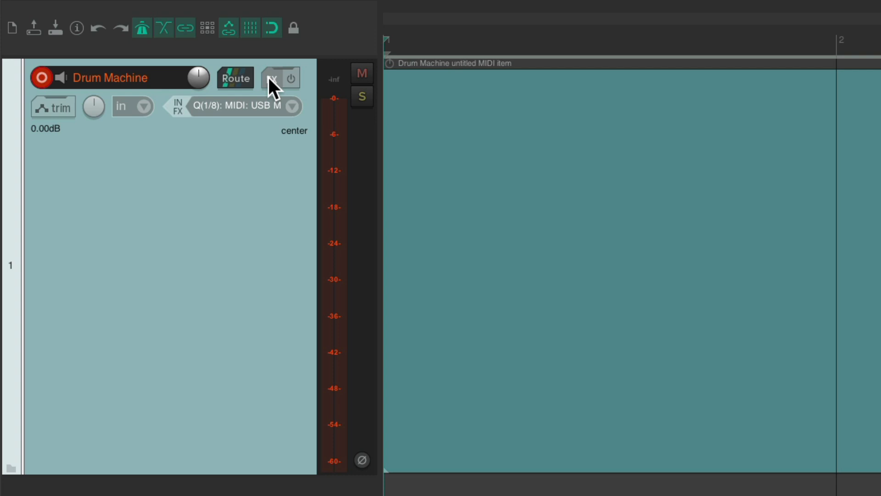
- Load the Sitala drum sampler from FX favorites and bring up its kit menu
{"action": "left_click", "coordinate": [275, 78]}
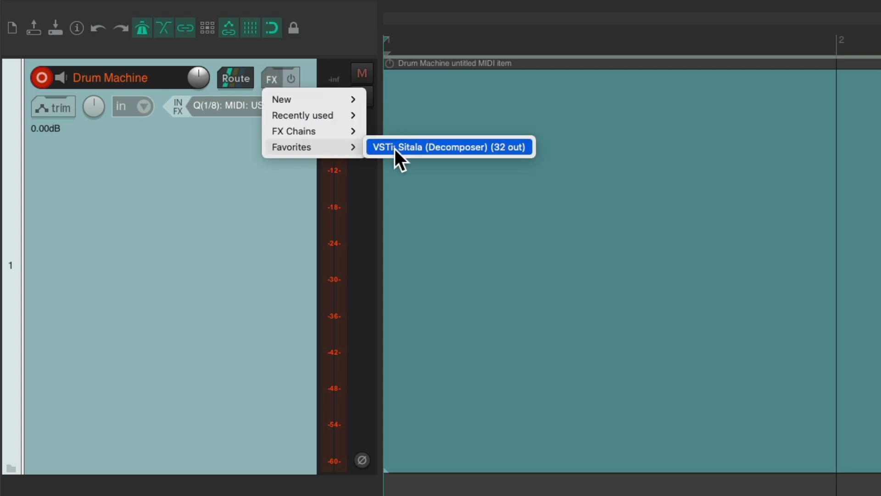
{"action": "left_click", "coordinate": [448, 147]}
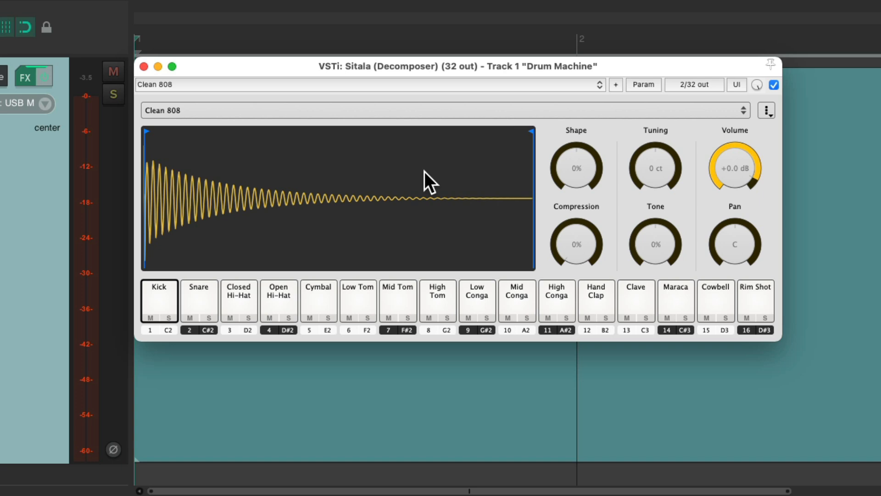
{"action": "left_click", "coordinate": [765, 110]}
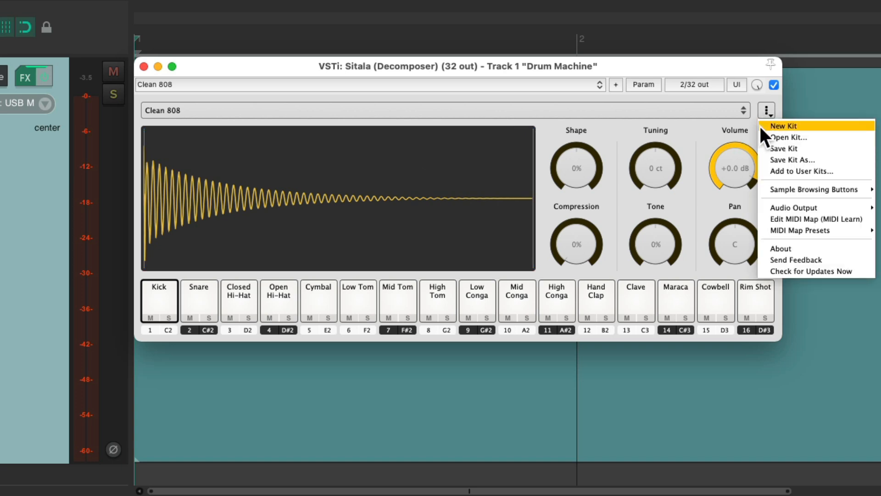
- Start a new empty Sitala kit and load the Kick and Snare samples into the first pads
{"action": "left_click", "coordinate": [798, 125]}
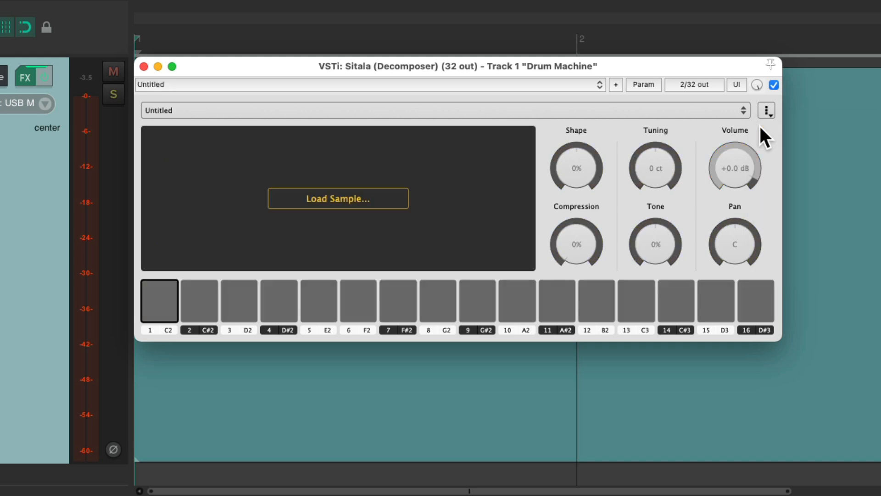
{"action": "left_click", "coordinate": [337, 198]}
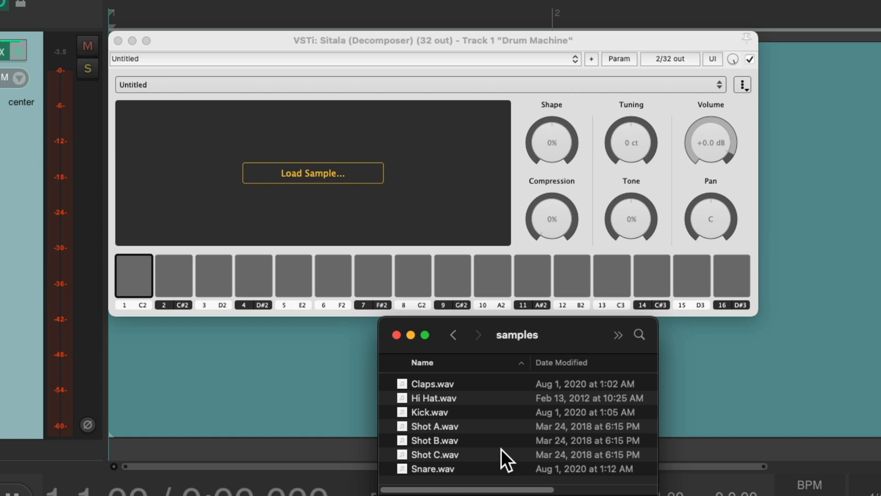
{"action": "left_click", "coordinate": [429, 412]}
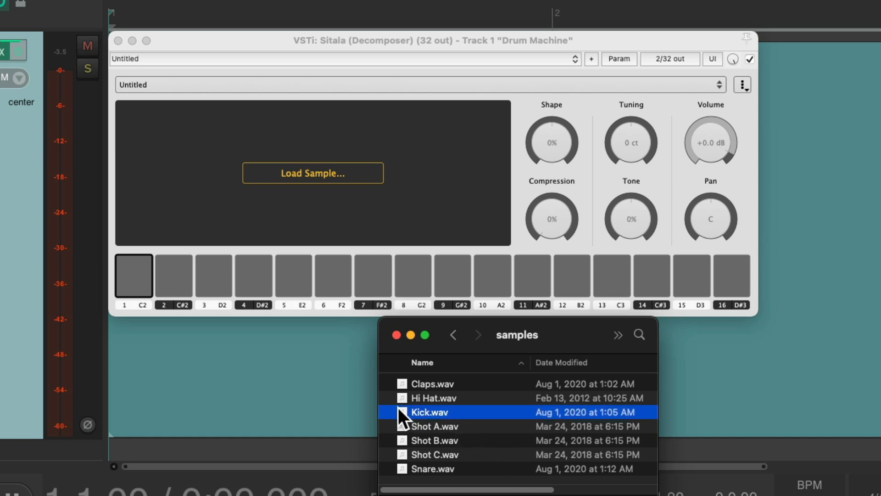
{"action": "double_click", "coordinate": [429, 411]}
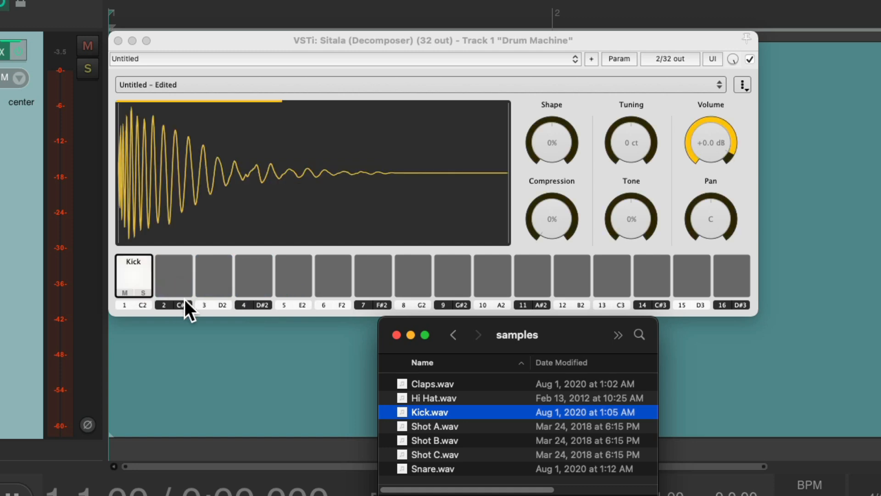
{"action": "left_click", "coordinate": [432, 468]}
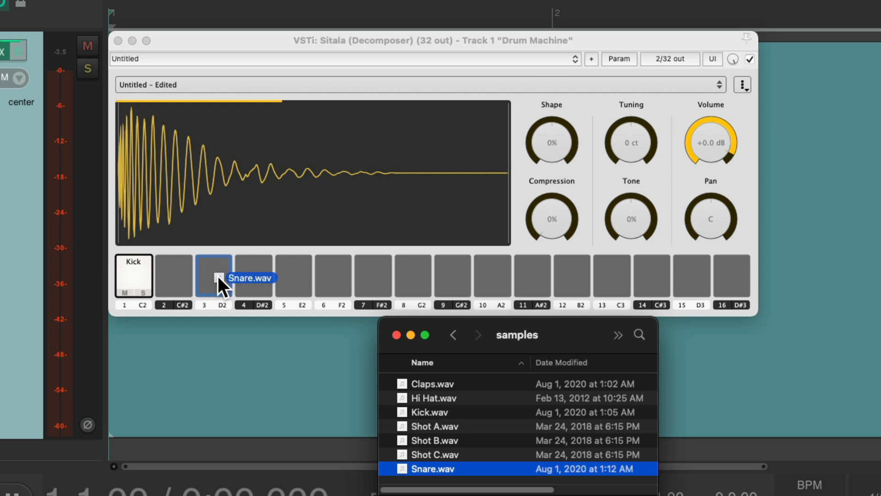
- Add Claps to pad 5, then Hi Hat, Shot A, Shot B and Shot C, and close the Sitala window
{"action": "left_click", "coordinate": [433, 383]}
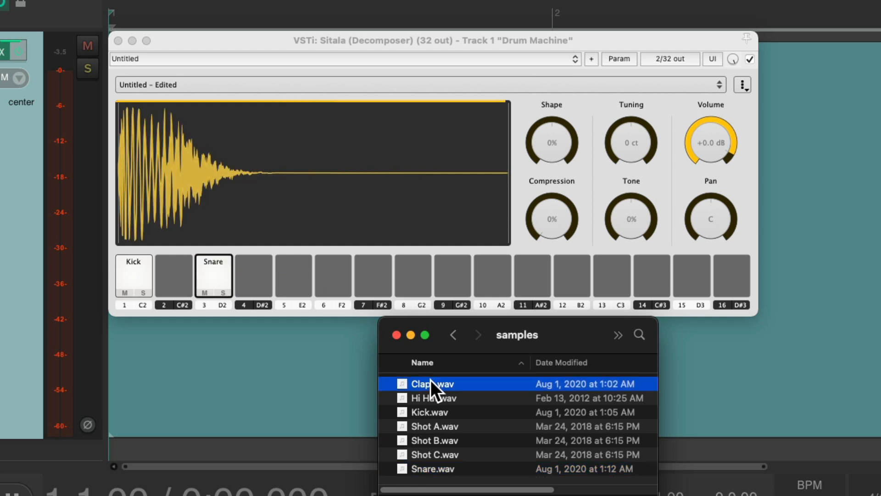
{"action": "left_click_drag", "start_coordinate": [431, 384], "coordinate": [294, 275]}
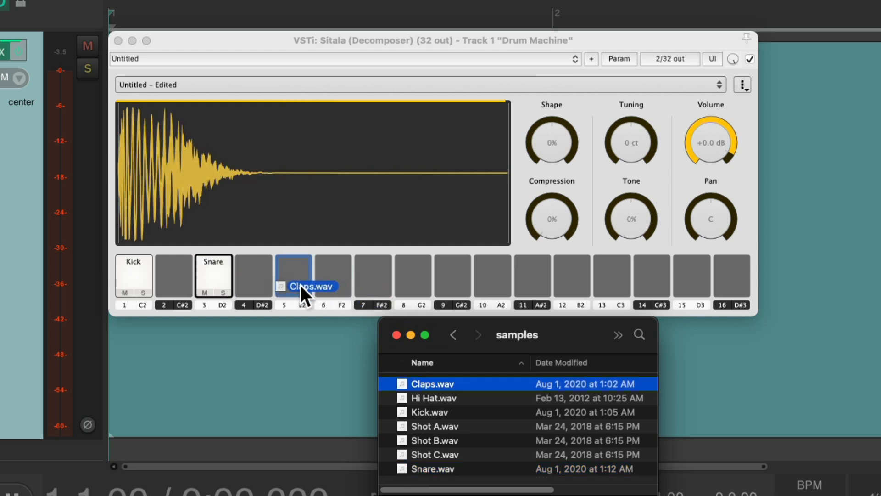
{"action": "left_click", "coordinate": [433, 398]}
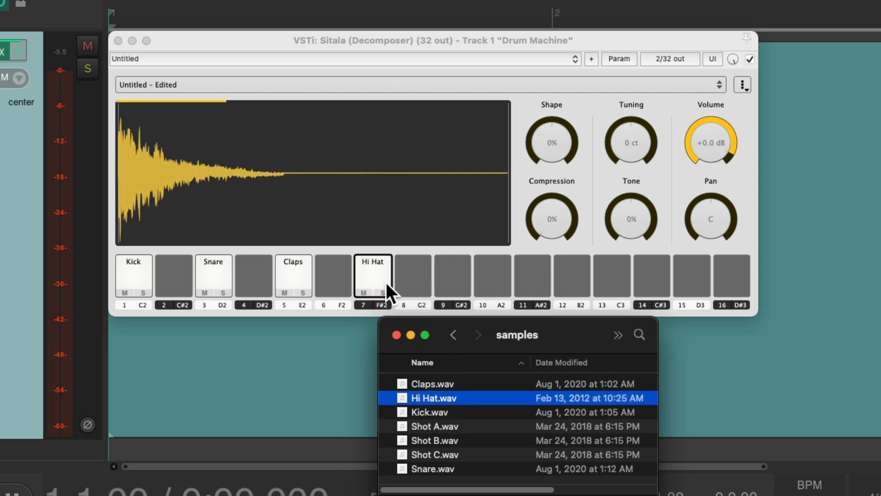
{"action": "mouse_move", "coordinate": [473, 467]}
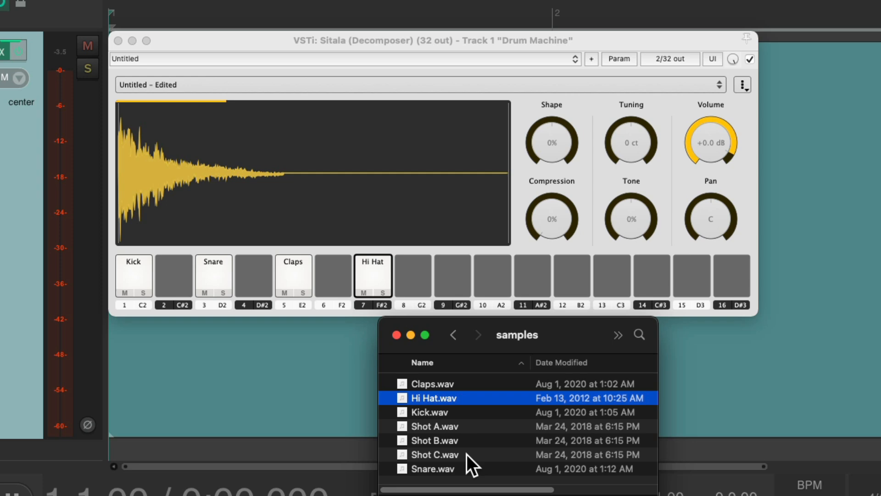
{"action": "mouse_move", "coordinate": [425, 446]}
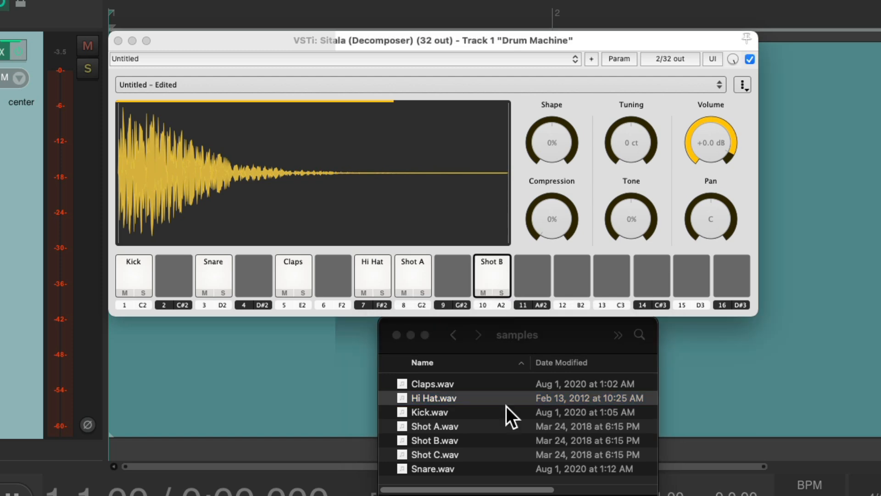
{"action": "left_click_drag", "start_coordinate": [435, 455], "coordinate": [570, 281]}
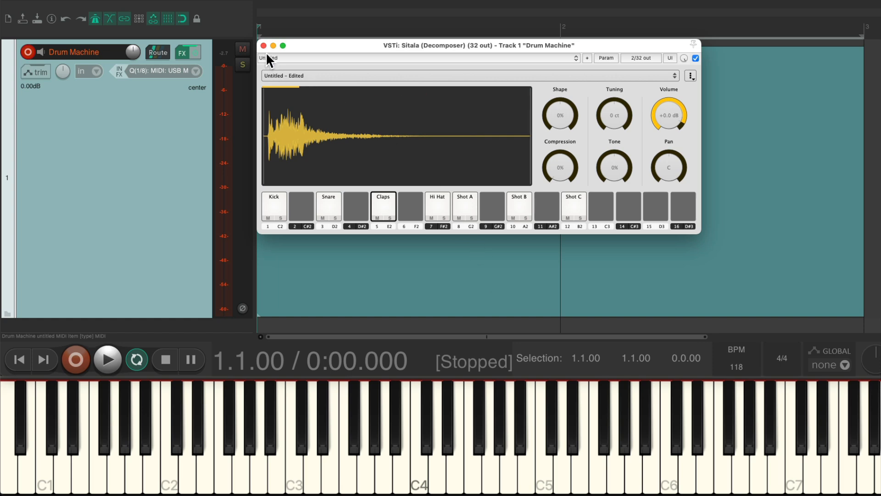
{"action": "left_click", "coordinate": [267, 44]}
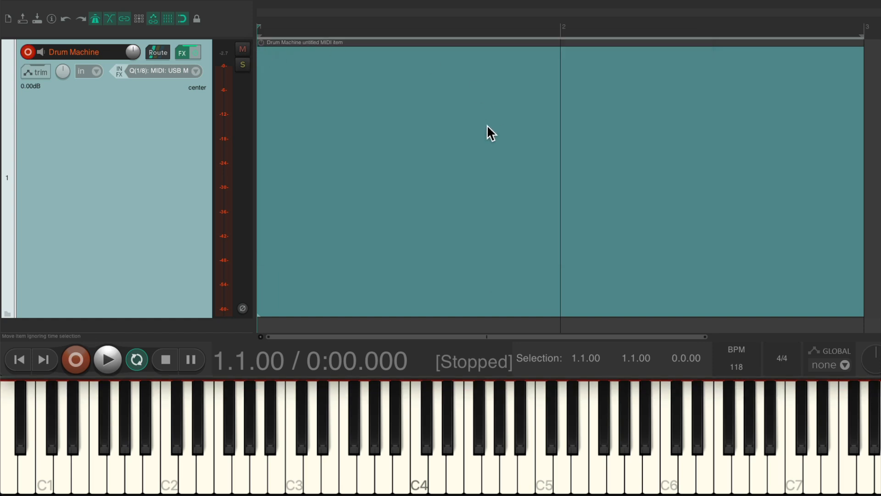
{"action": "mouse_move", "coordinate": [503, 152]}
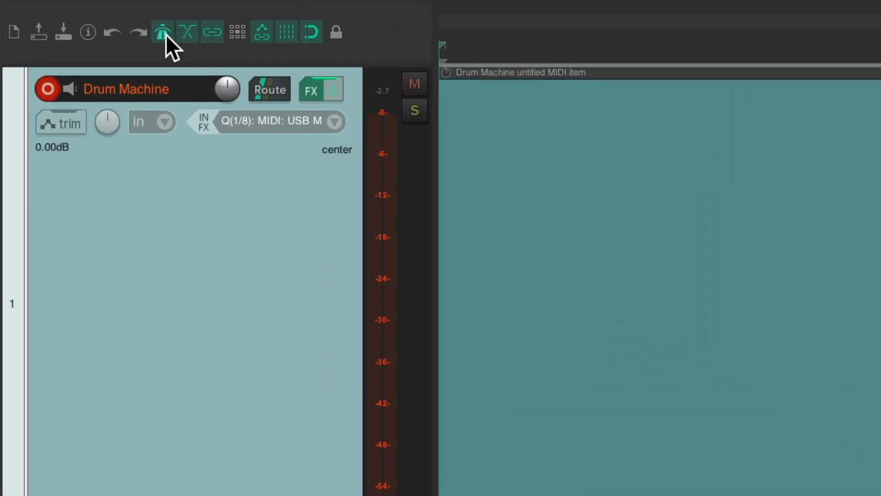
- Set the metronome to click only when recording with a 1-measure count-in, none before playback
{"action": "left_click", "coordinate": [160, 31]}
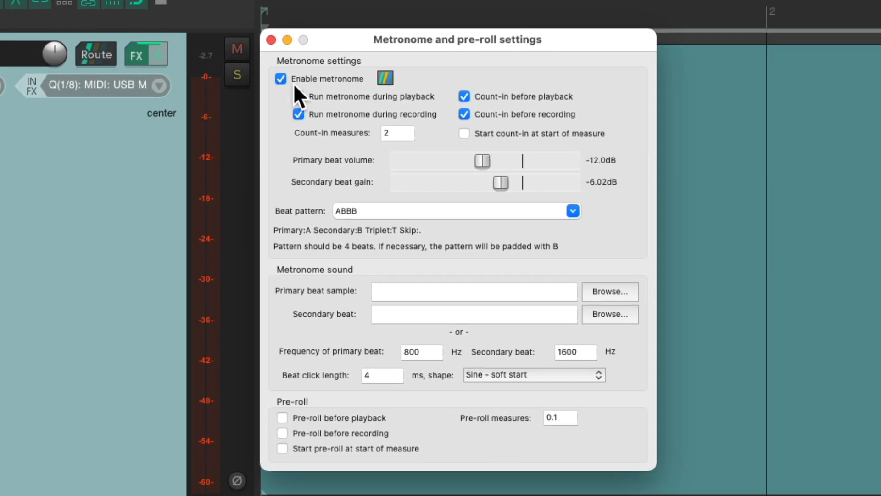
{"action": "left_click", "coordinate": [297, 96]}
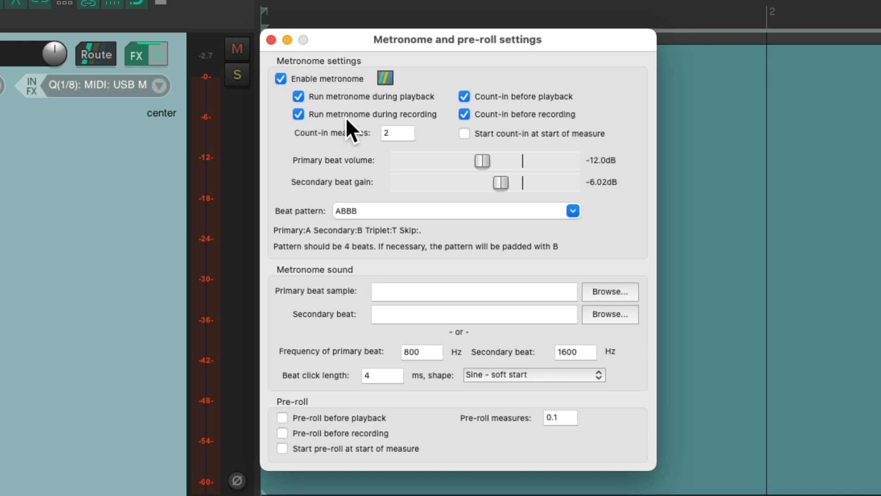
{"action": "left_click", "coordinate": [299, 97]}
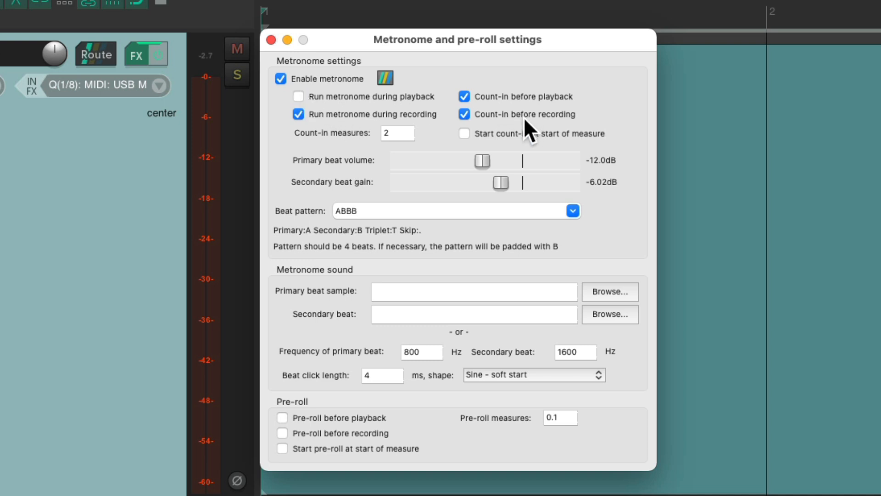
{"action": "left_click", "coordinate": [464, 97]}
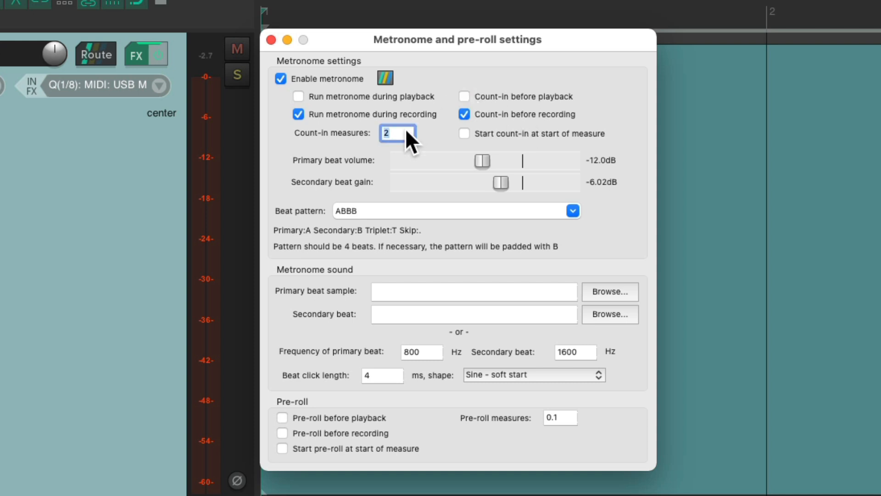
{"action": "type", "text": "1"}
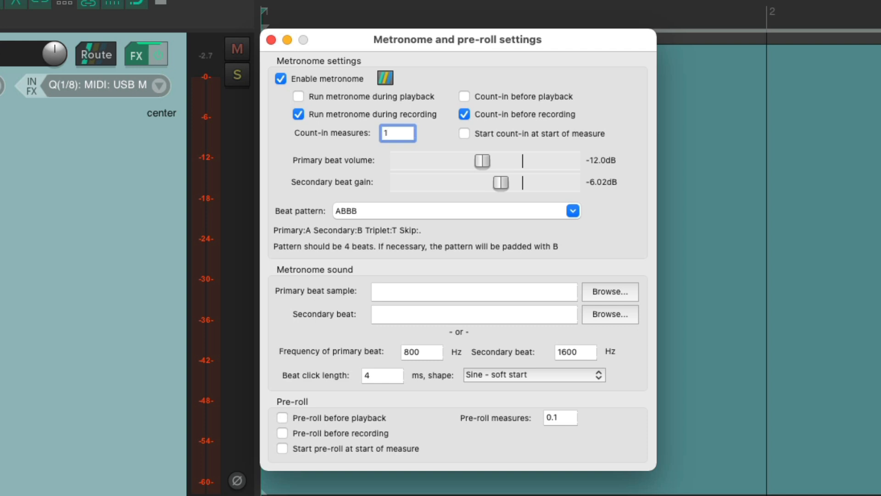
{"action": "mouse_move", "coordinate": [271, 40]}
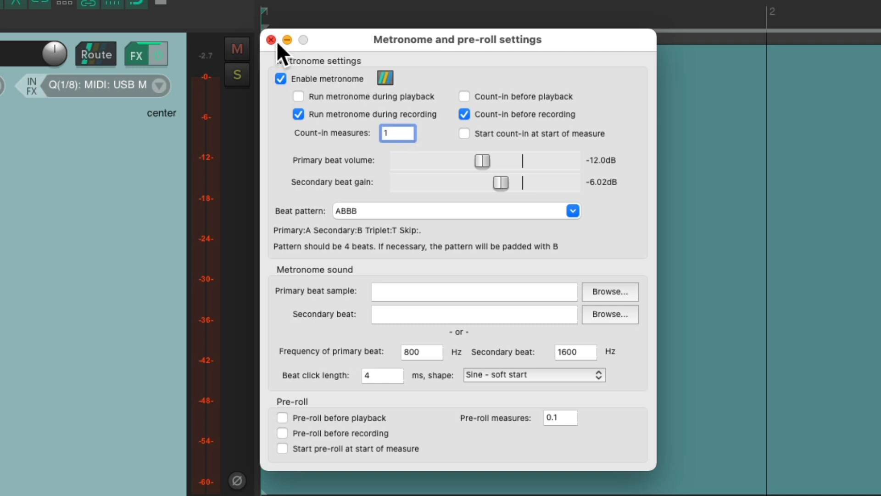
{"action": "left_click", "coordinate": [273, 40]}
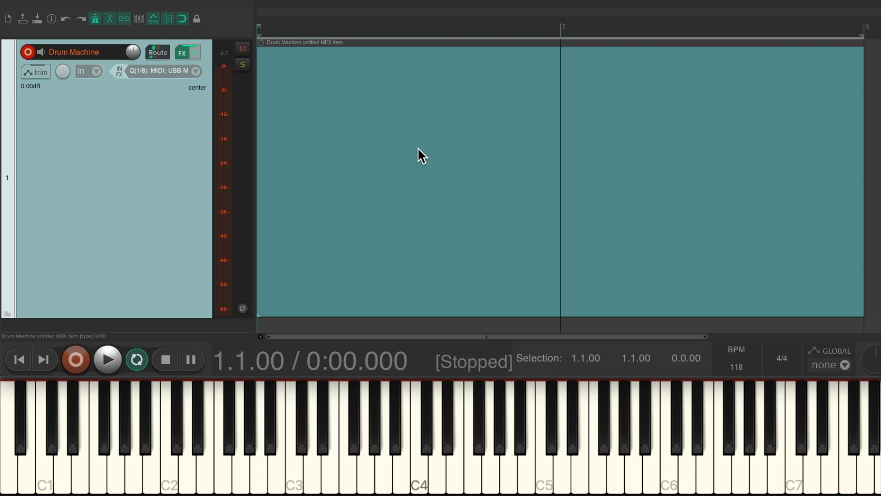
- Record the two-bar kick, snare and claps pattern and bring it up in the MIDI editor
{"action": "left_click", "coordinate": [107, 360]}
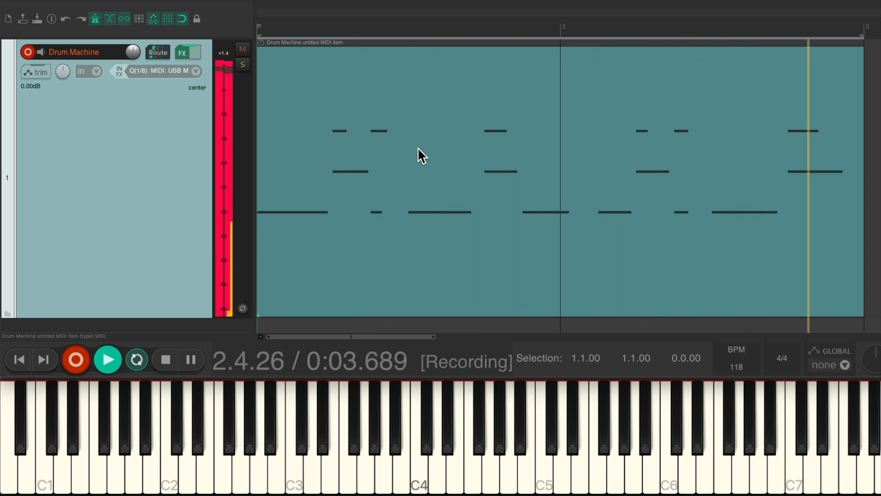
{"action": "left_click", "coordinate": [165, 360]}
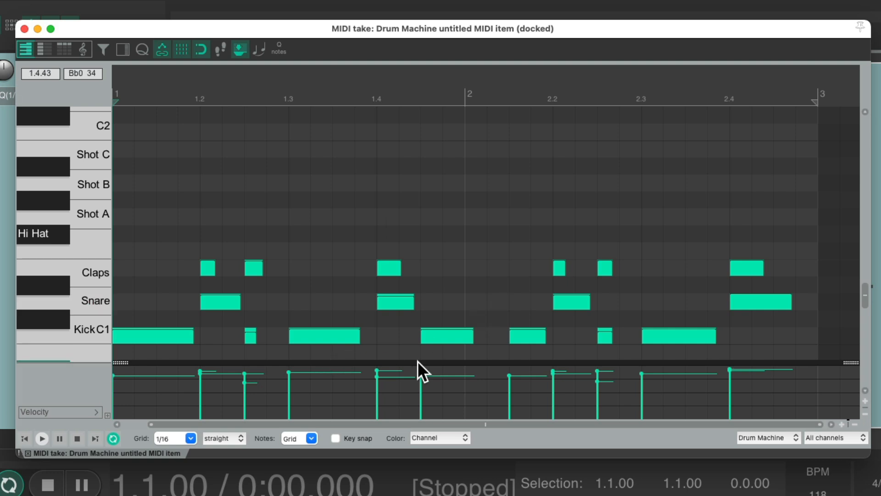
{"action": "left_click", "coordinate": [43, 437]}
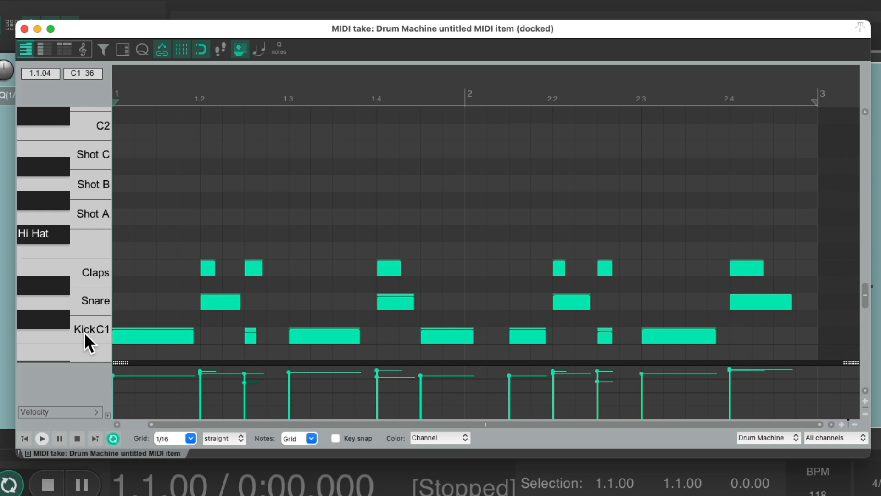
{"action": "mouse_move", "coordinate": [96, 239]}
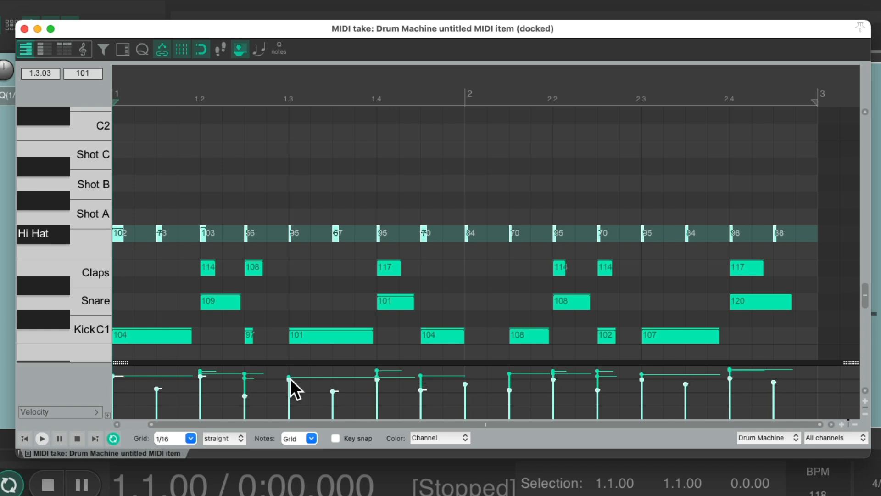
- Add Shot A, B and C hits, clear the Claps notes and re-record a new claps part
{"action": "left_click", "coordinate": [42, 436]}
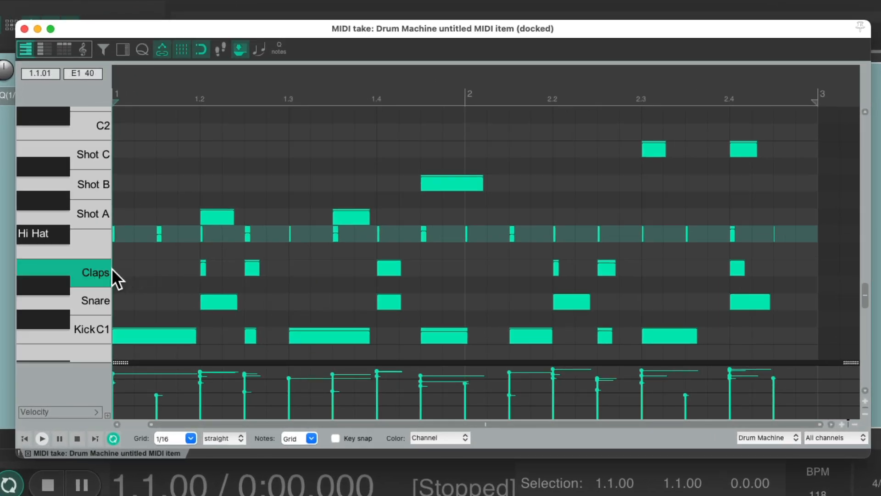
{"action": "left_click", "coordinate": [94, 273]}
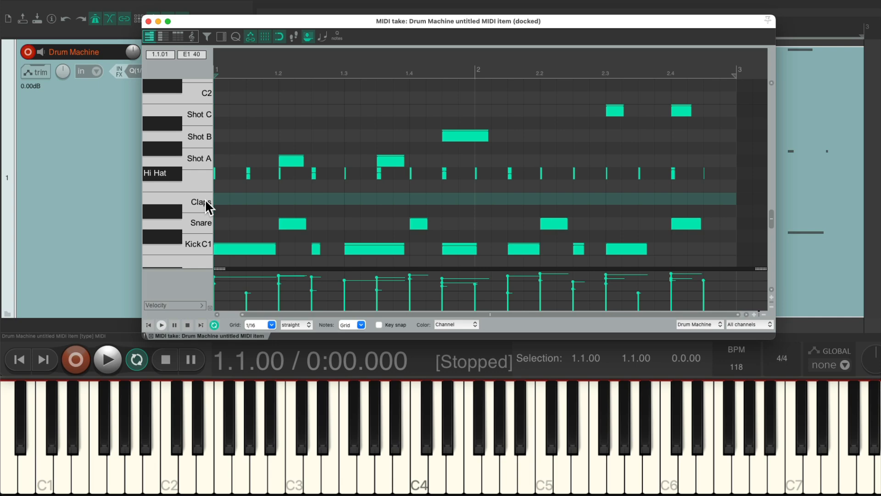
{"action": "left_click", "coordinate": [106, 358]}
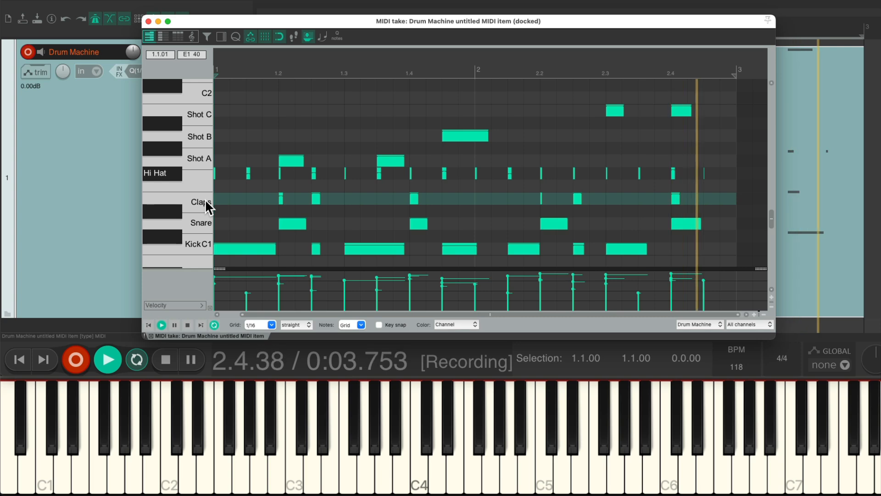
{"action": "left_click", "coordinate": [165, 360]}
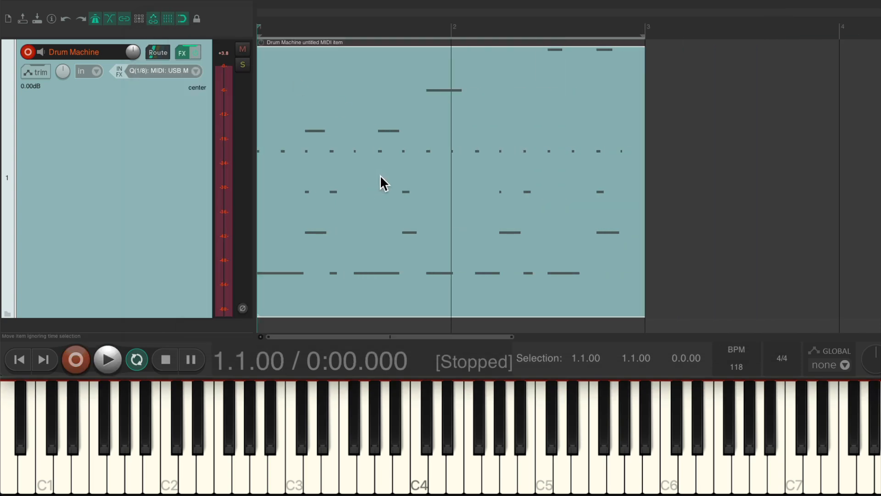
- Repeat the two-bar drum item so three copies span bars 1 to 7, then select the first
{"action": "left_click_drag", "start_coordinate": [643, 175], "coordinate": [494, 174]}
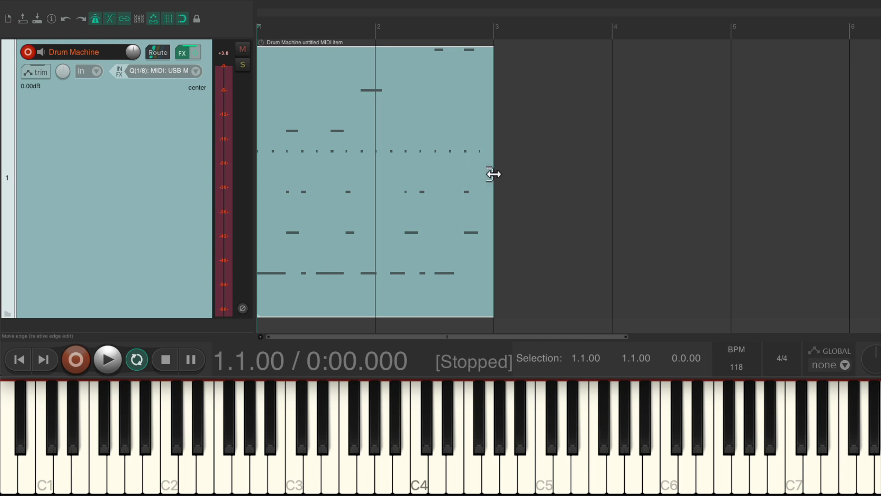
{"action": "left_click_drag", "start_coordinate": [493, 174], "coordinate": [818, 164]}
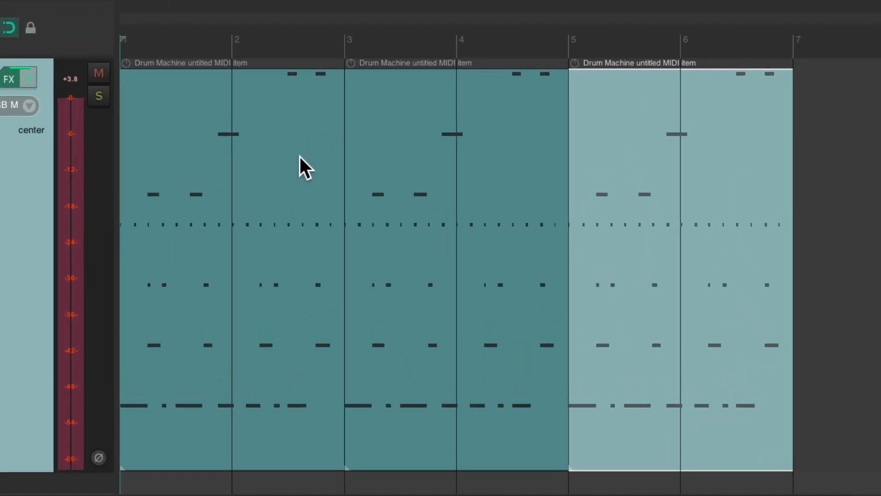
{"action": "mouse_move", "coordinate": [669, 221]}
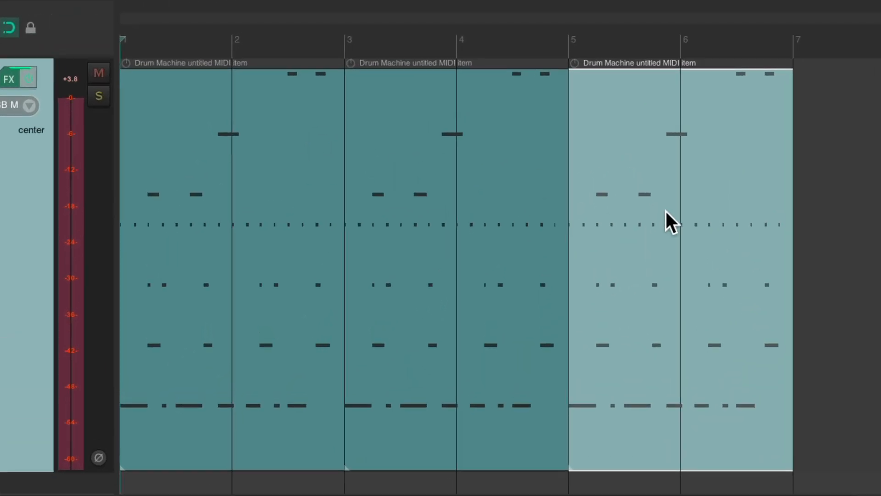
{"action": "mouse_move", "coordinate": [268, 216]}
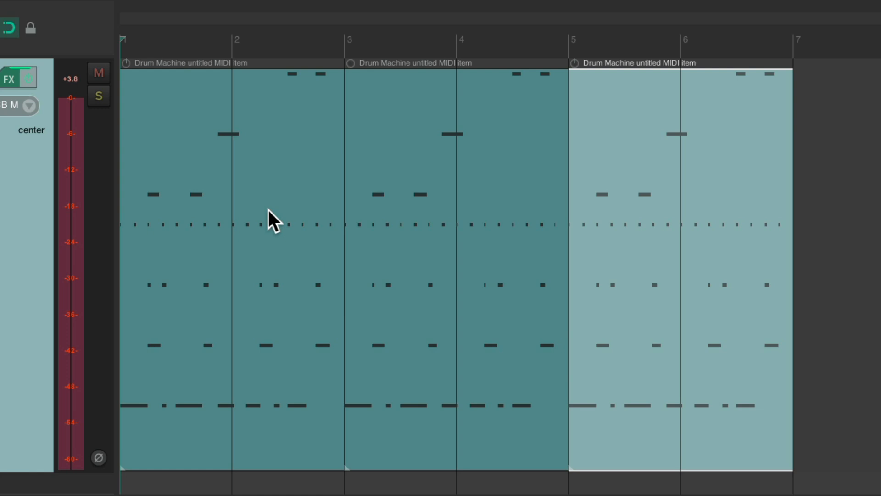
{"action": "mouse_move", "coordinate": [275, 259]}
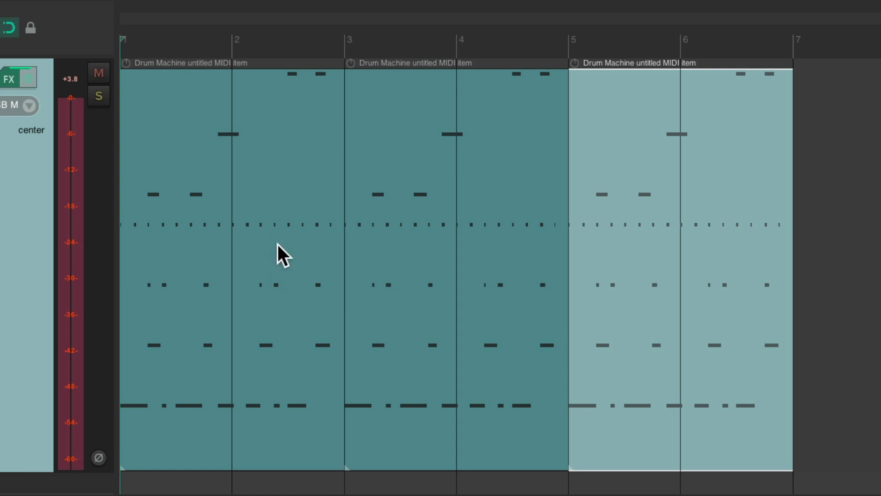
{"action": "double_click", "coordinate": [281, 257]}
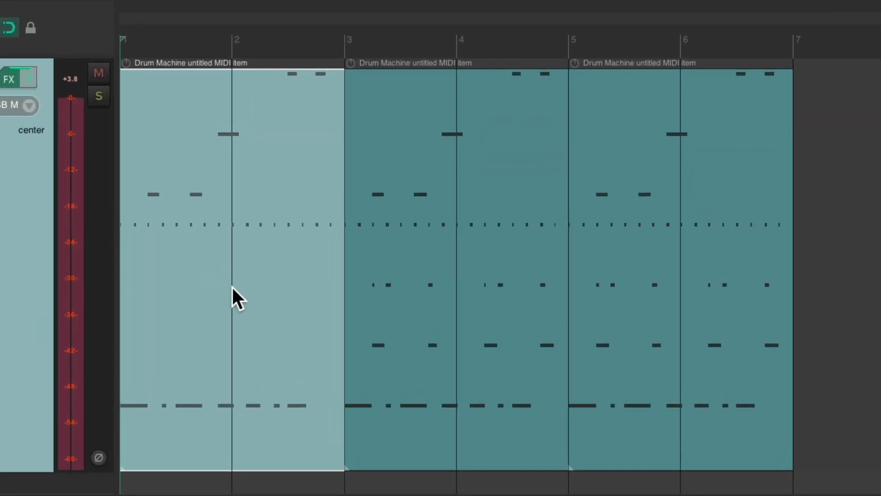
{"action": "mouse_move", "coordinate": [251, 275]}
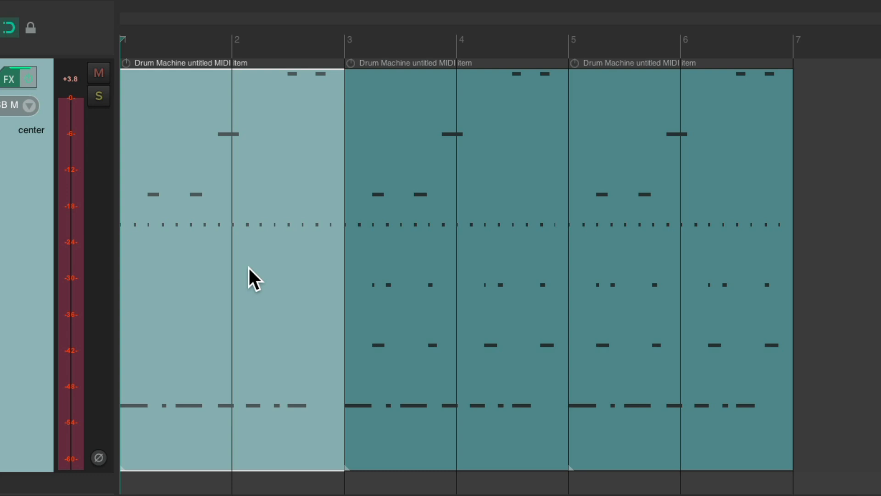
{"action": "mouse_move", "coordinate": [491, 216]}
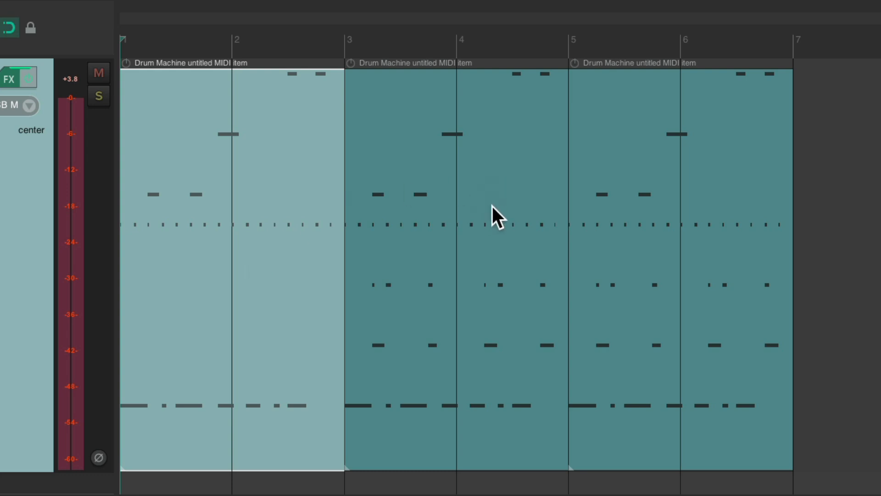
{"action": "mouse_move", "coordinate": [496, 189]}
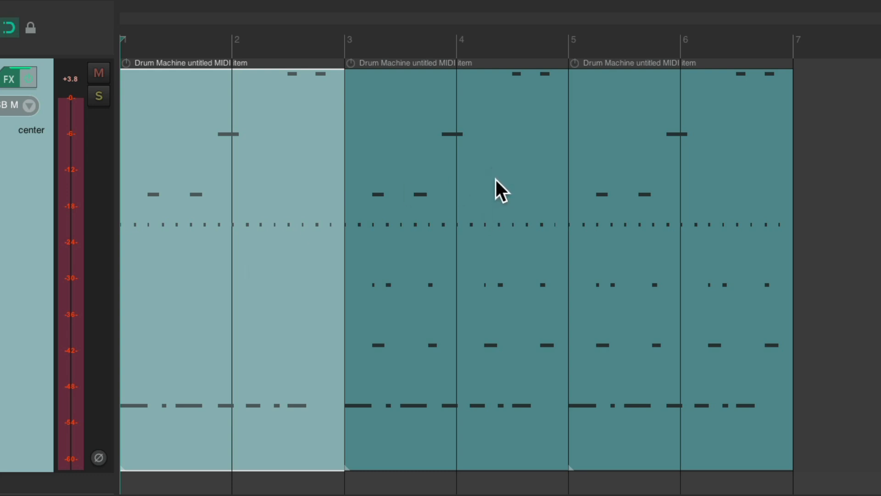